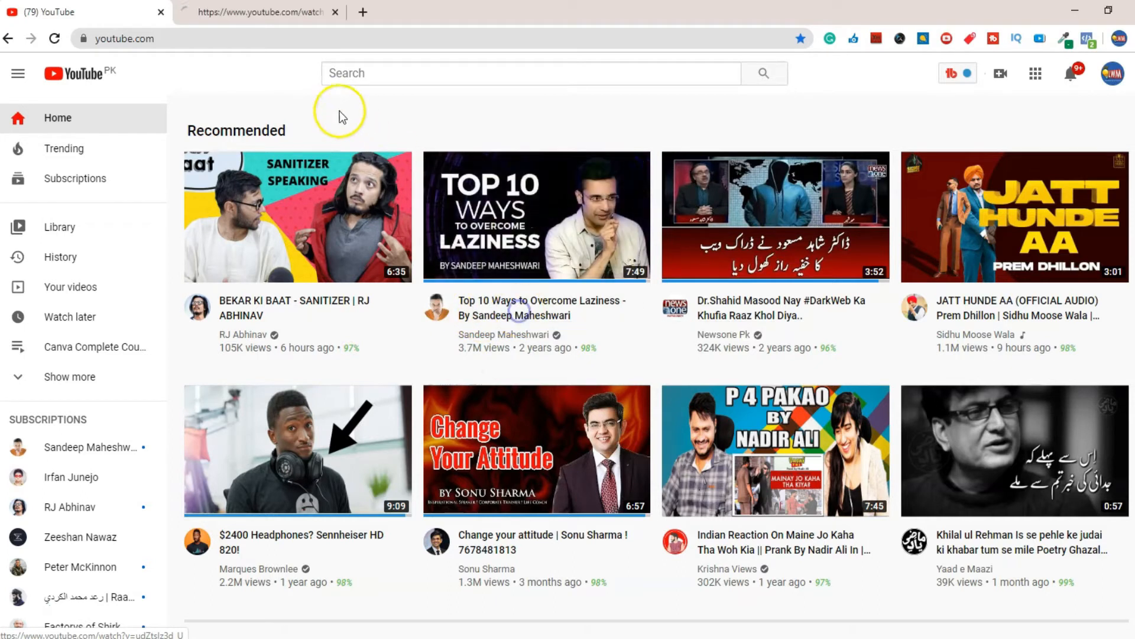
Reach the Learning With Mentor channel's Studio dashboard from the profile avatar menu
left_click(535, 215)
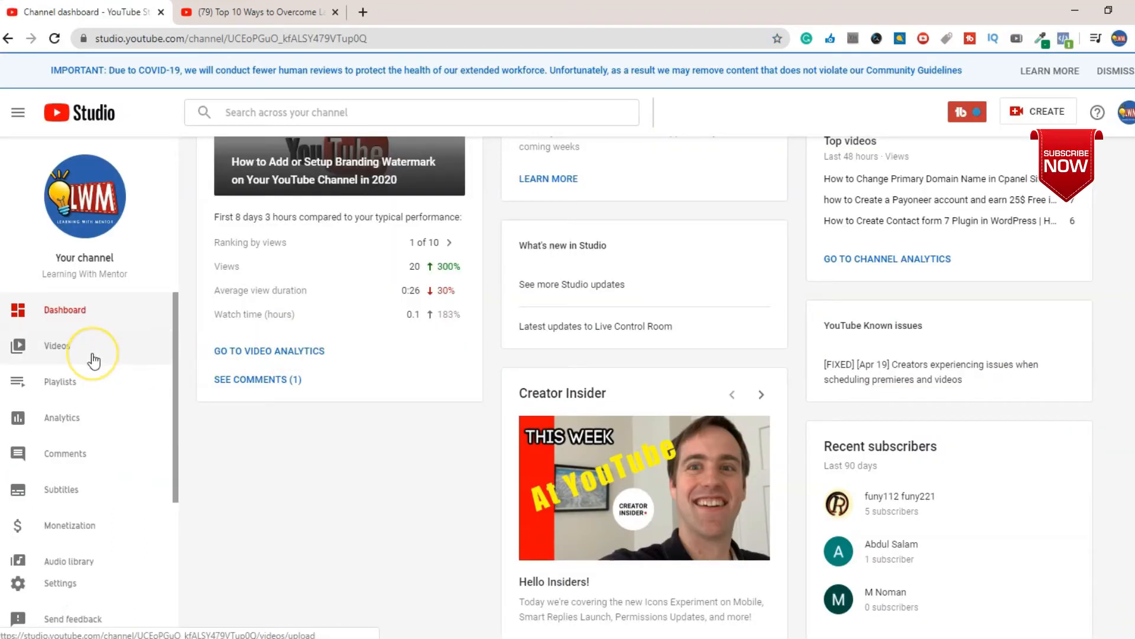
Show the branding watermark video's More options, where its recording date reads Apr 26, 2020
left_click(56, 345)
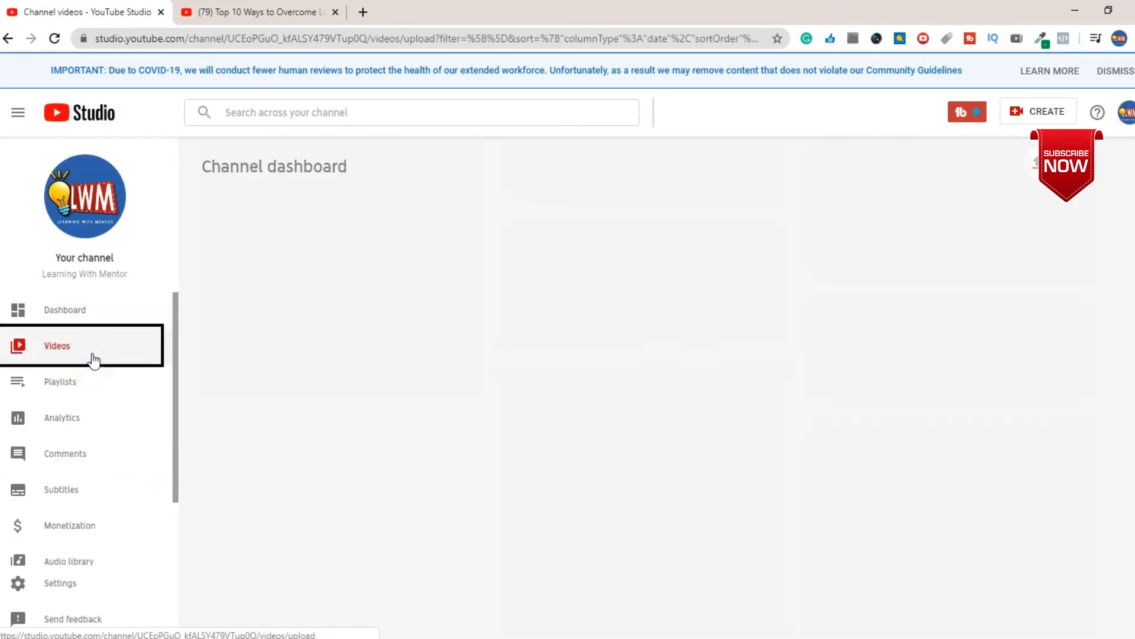
left_click(57, 345)
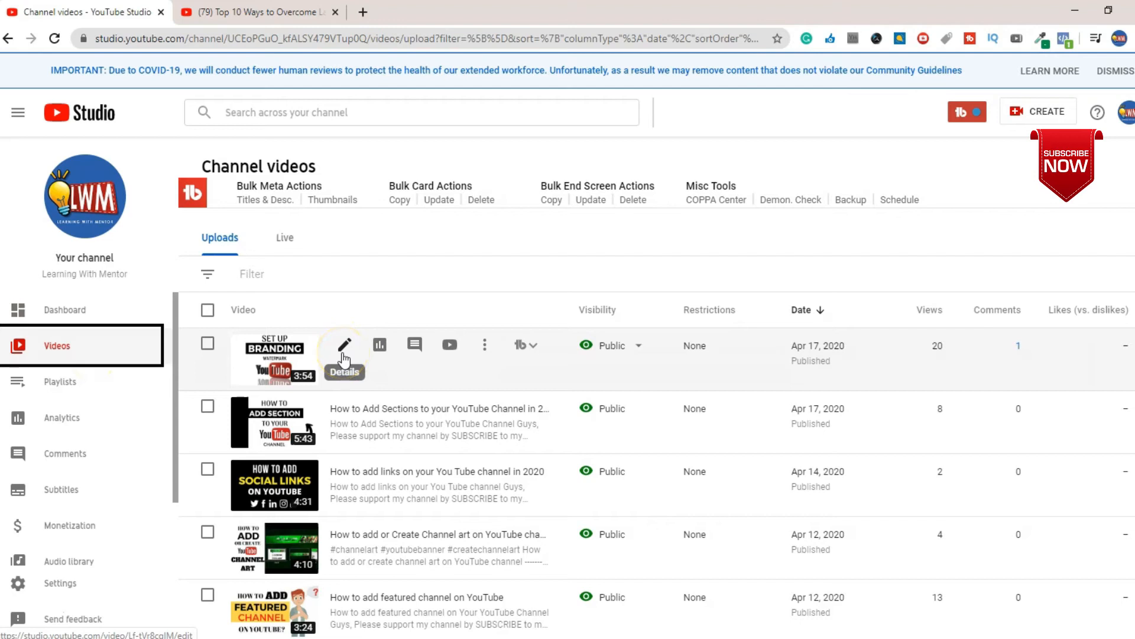
left_click(345, 344)
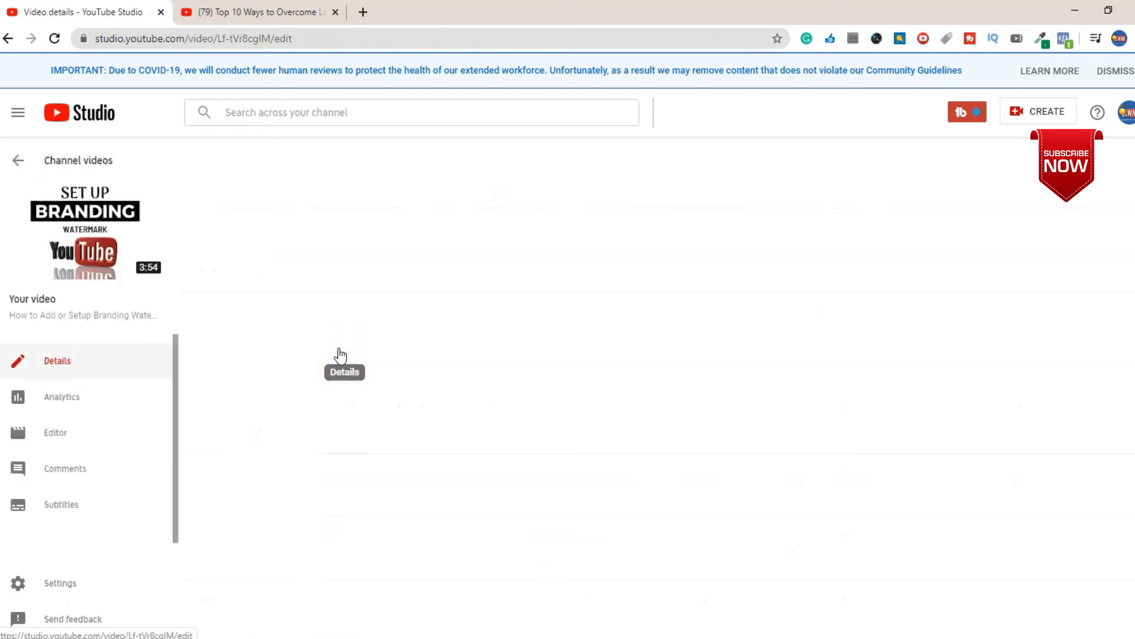
left_click(57, 359)
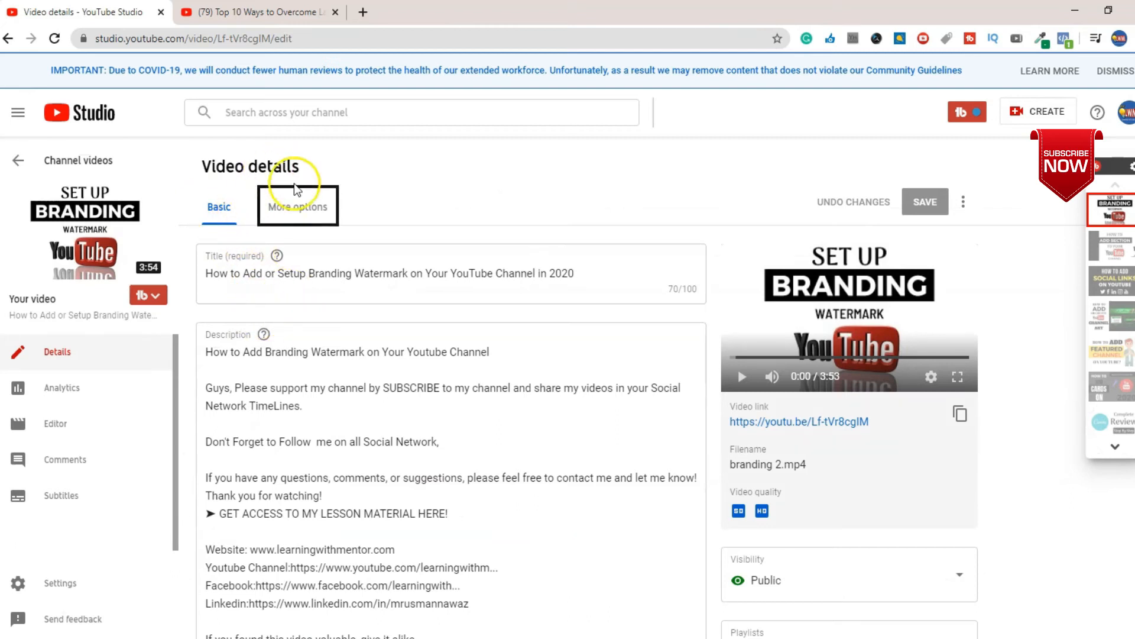
left_click(297, 206)
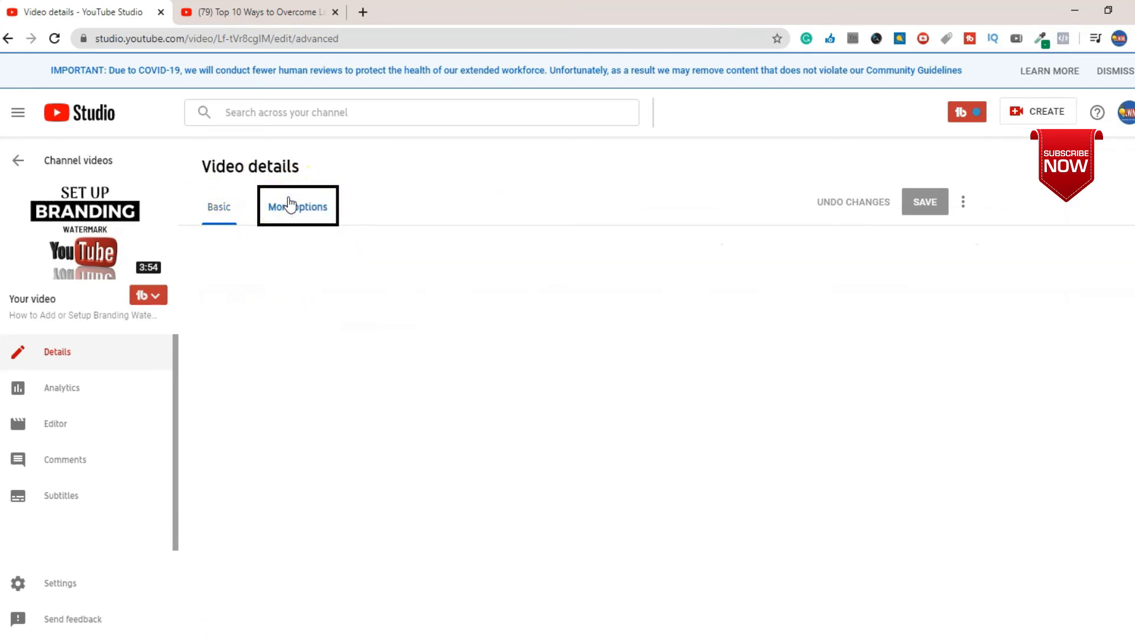
left_click(296, 206)
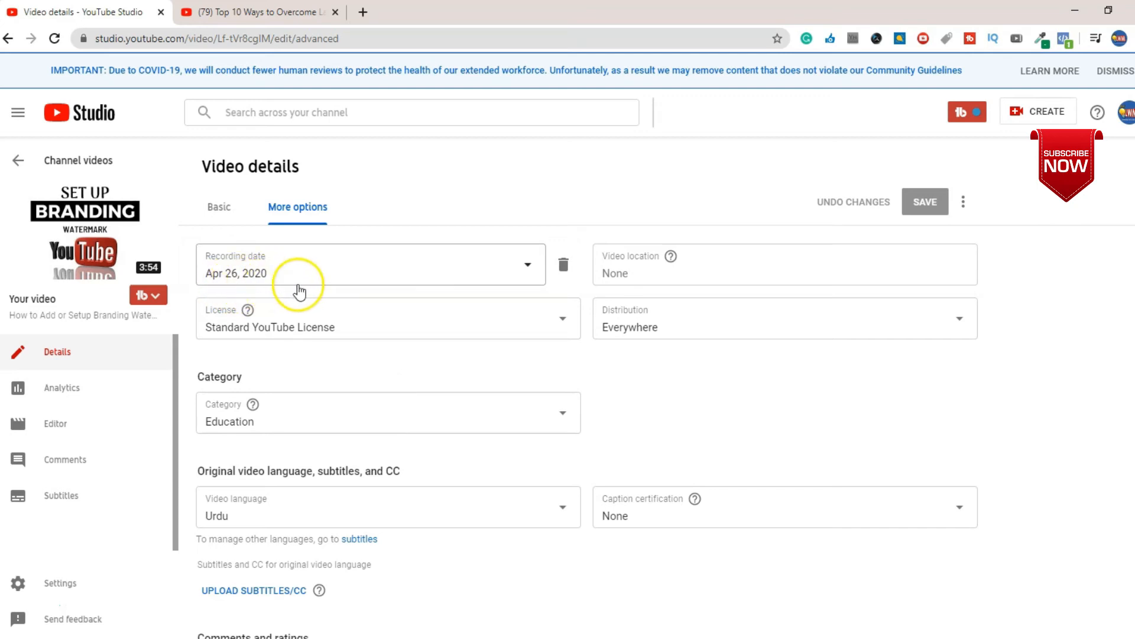
mouse_move(564, 265)
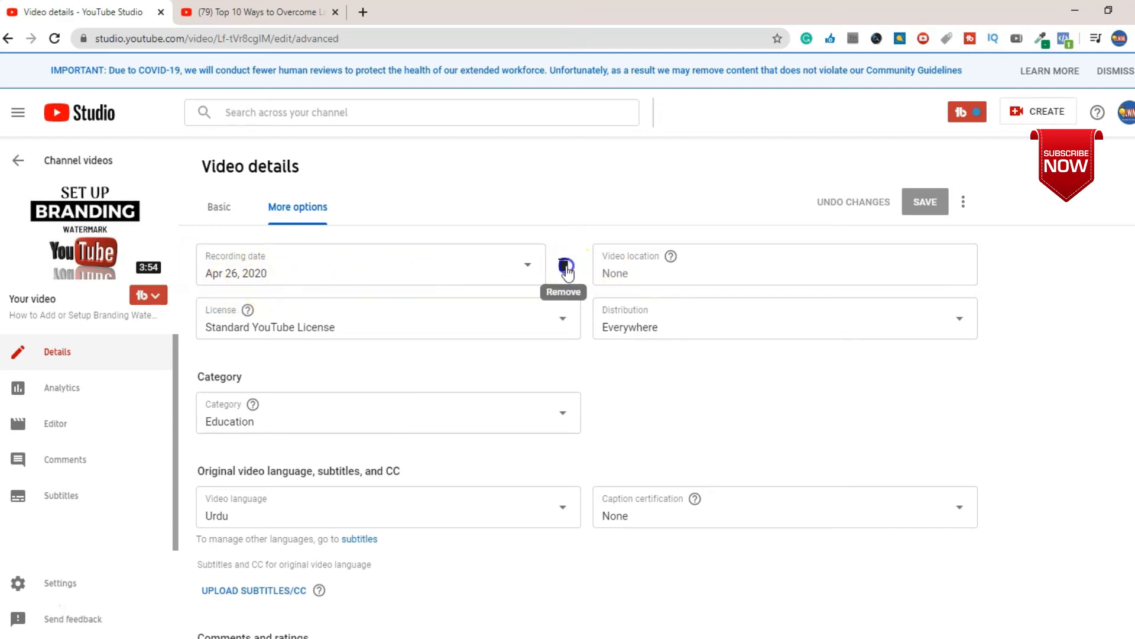
Set the recording date to Apr 17, 2020 in the calendar and save the video details
left_click(564, 267)
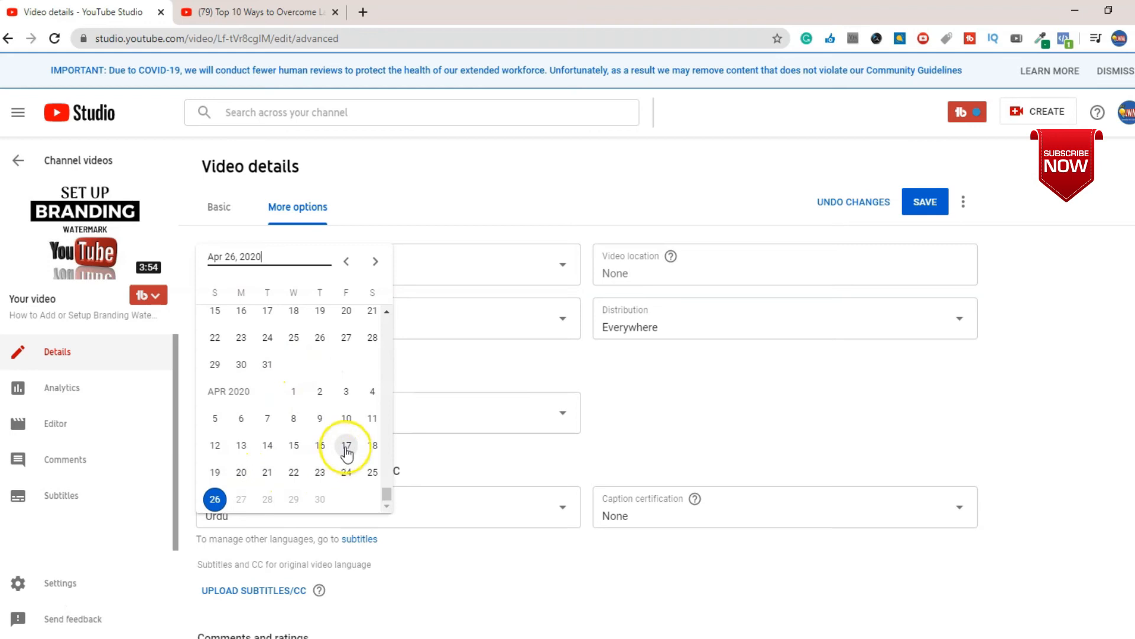
left_click(346, 445)
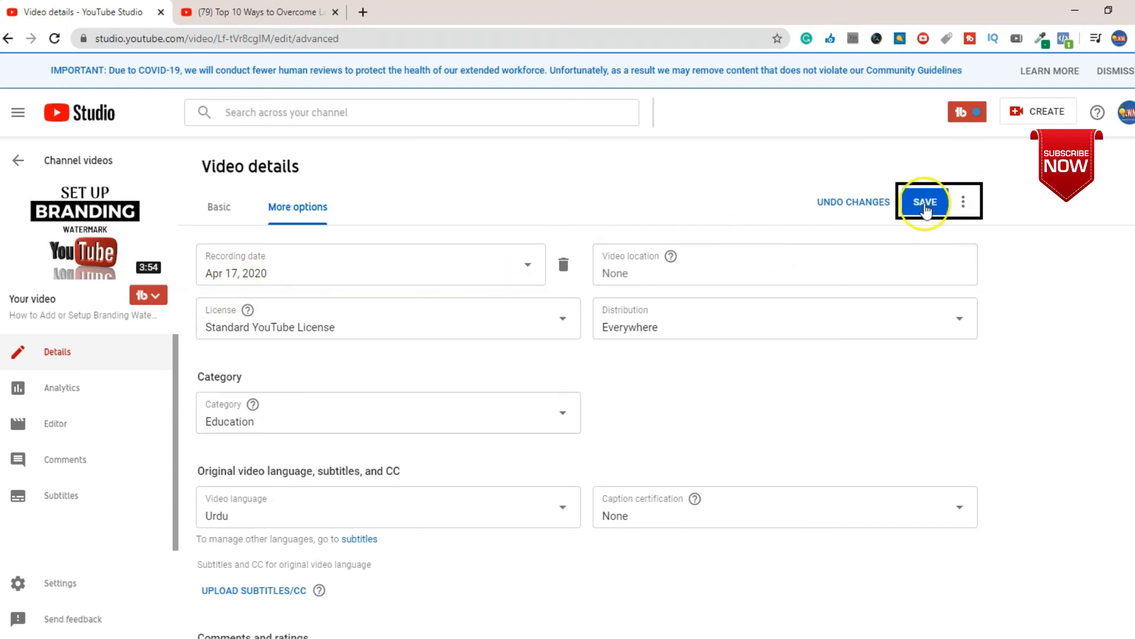
left_click(925, 201)
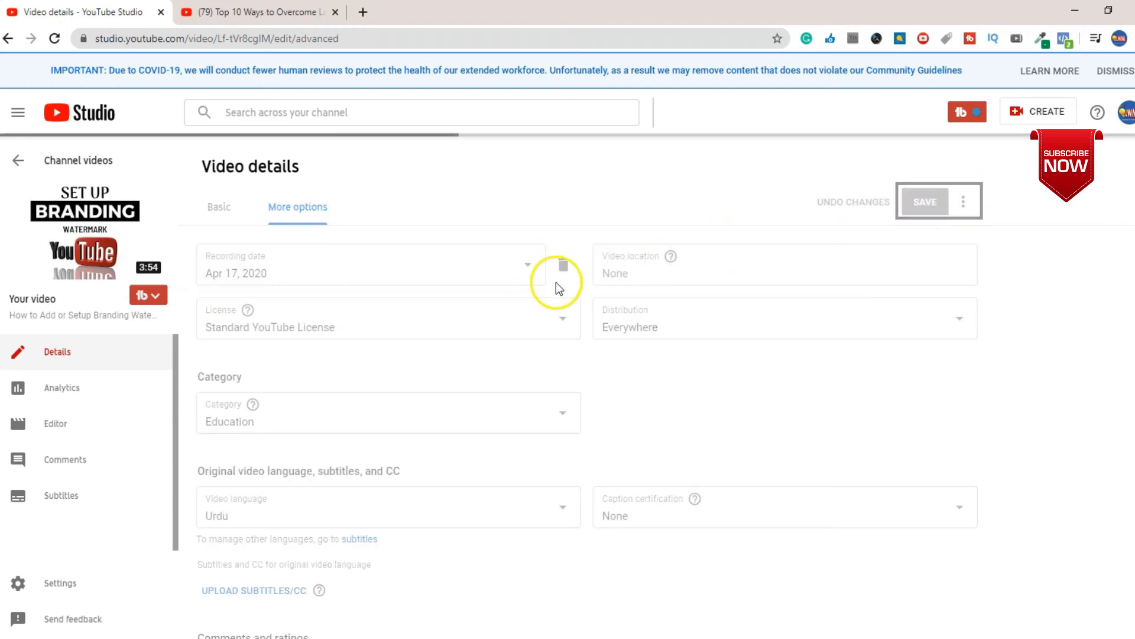
left_click(925, 201)
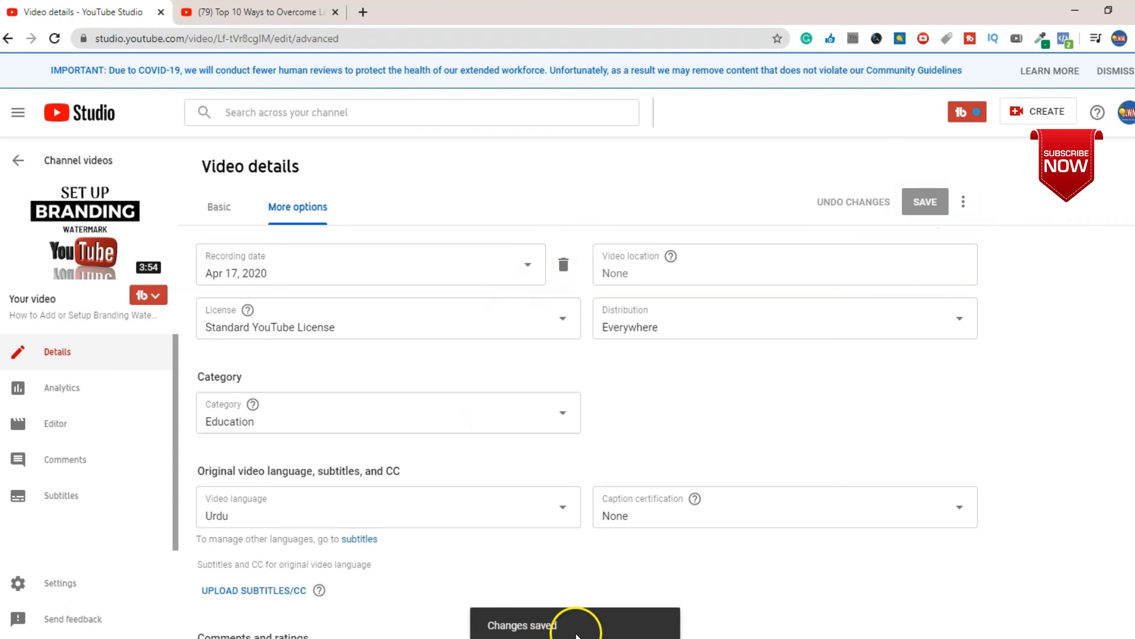